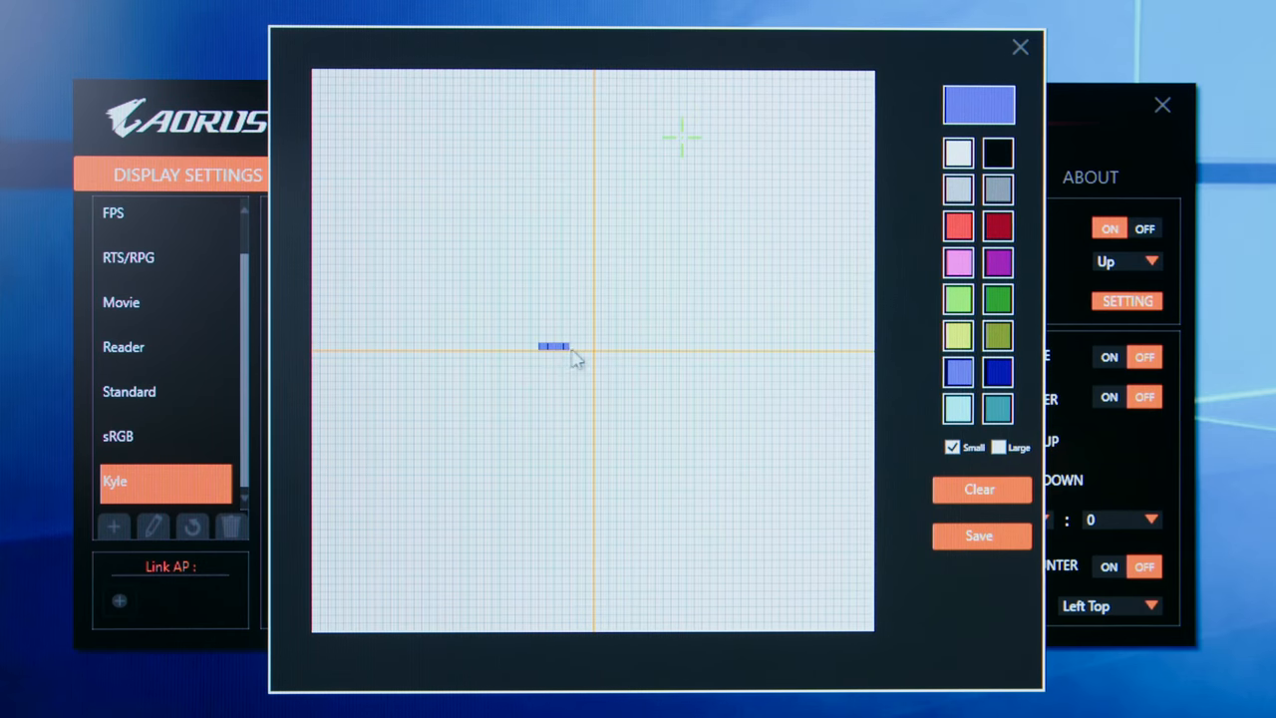
- Paint blue horizontal and vertical arms through the grid centre to form a plus-shaped crosshair
left_click_drag(555, 347, 642, 347)
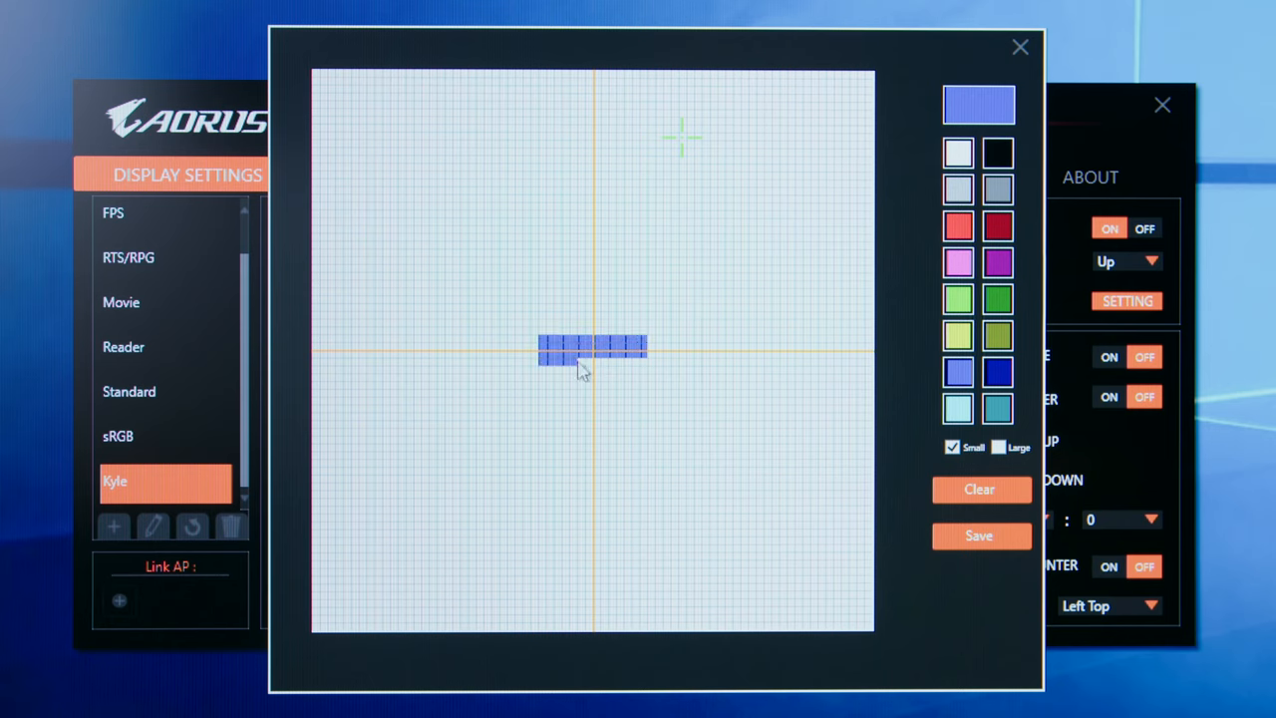
left_click(589, 319)
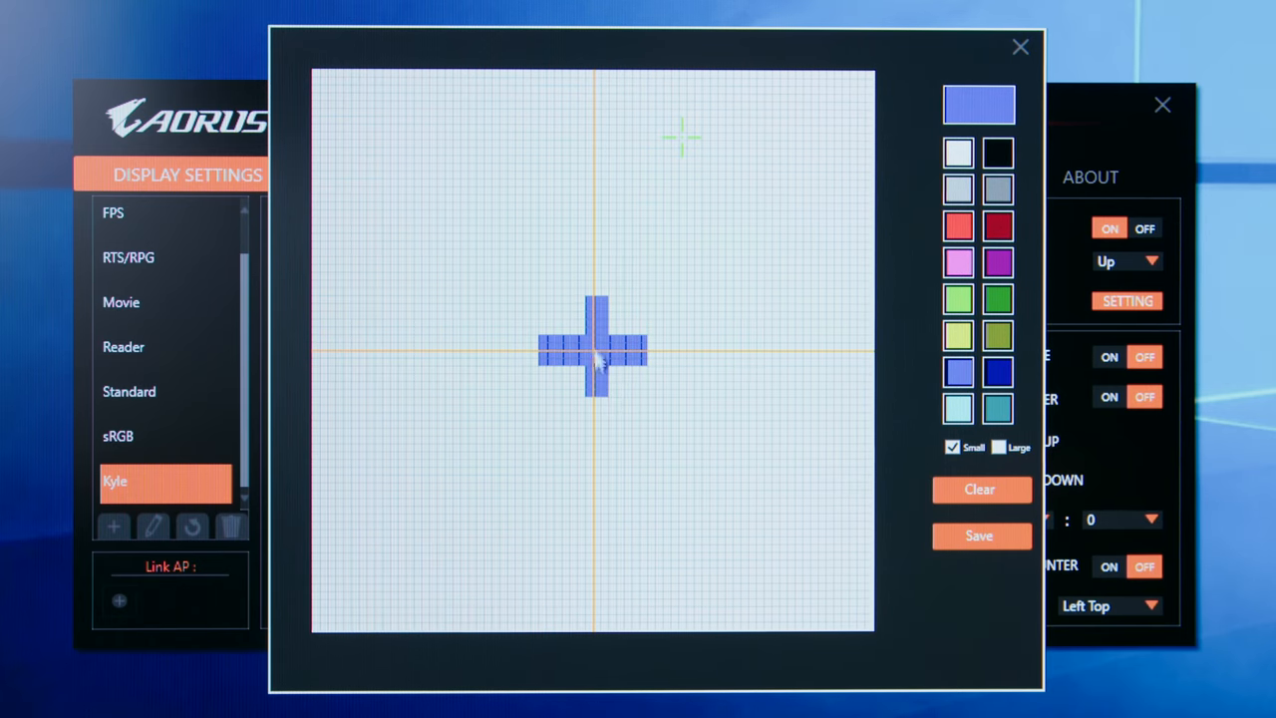
left_click(594, 388)
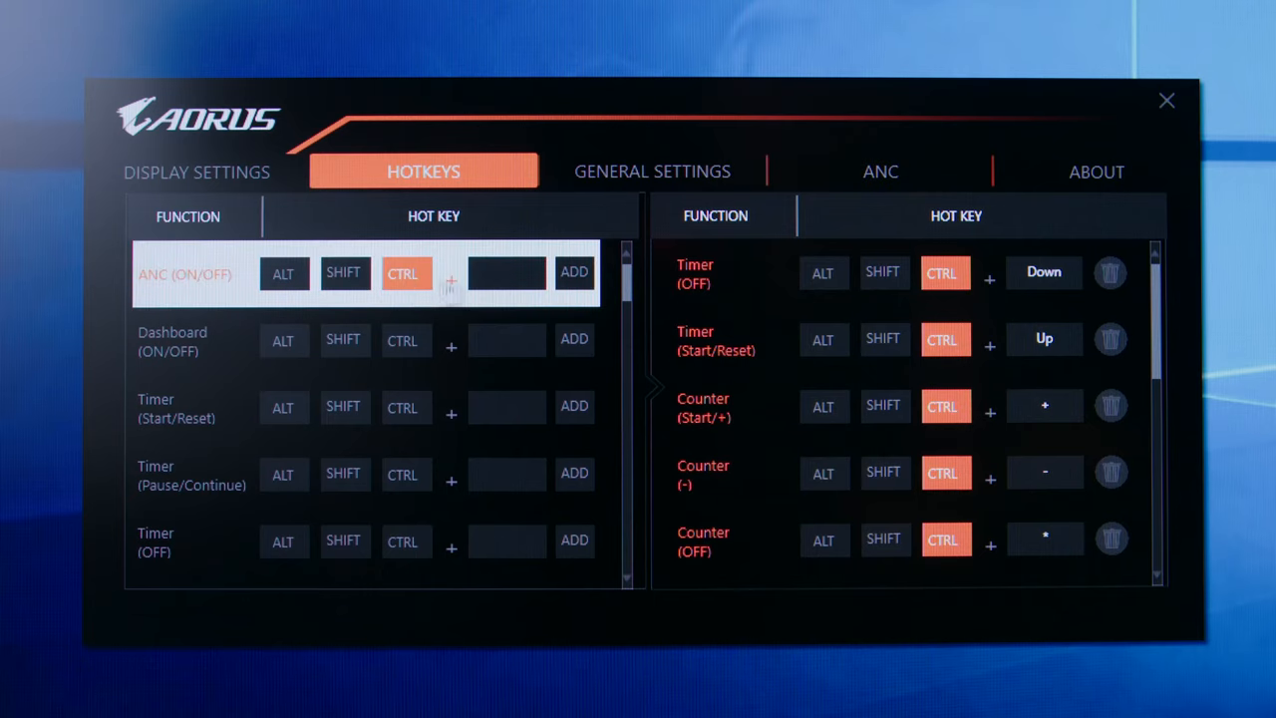
- Assign 'N' as the ANC on/off hotkey before viewing the ANC settings
type("N")
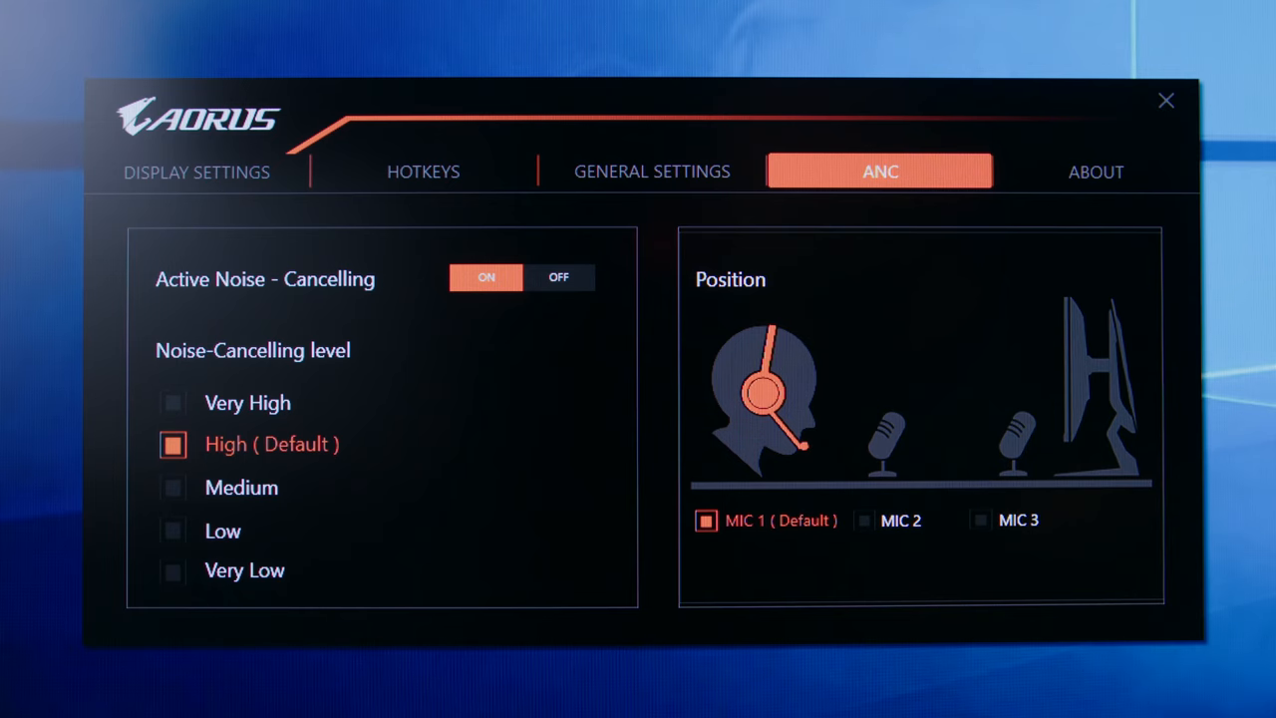
left_click(864, 518)
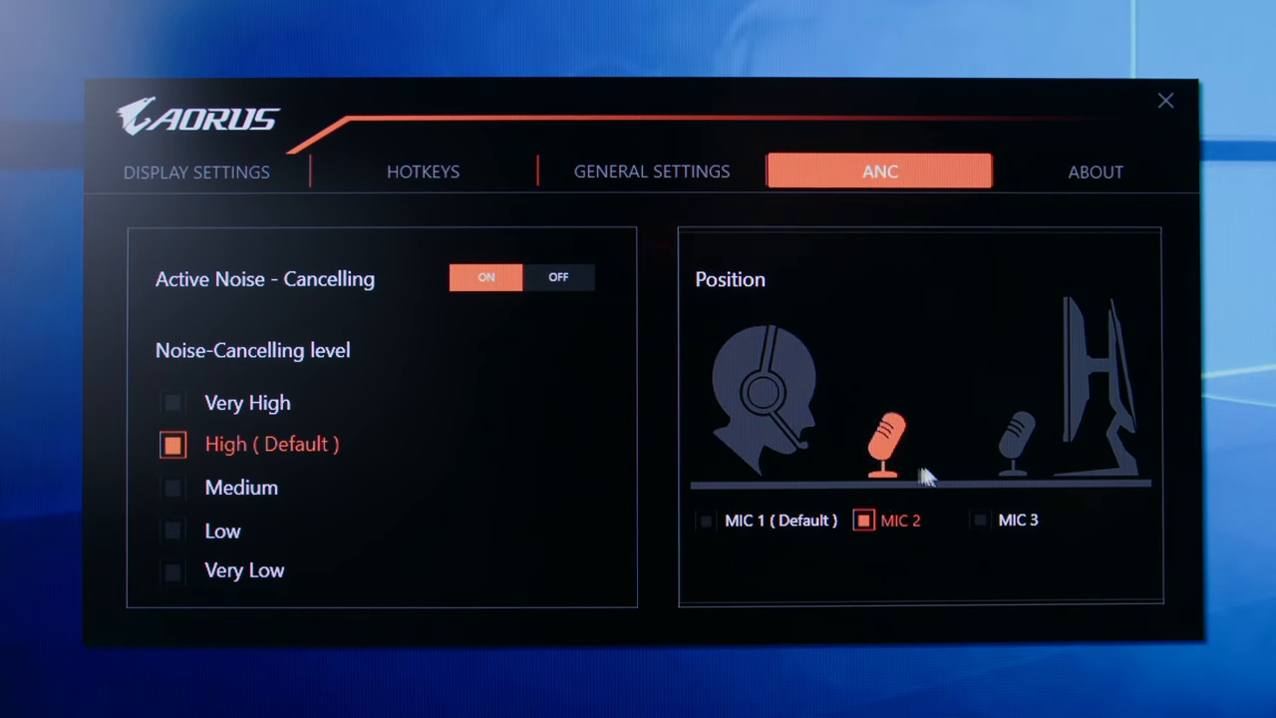
left_click(977, 518)
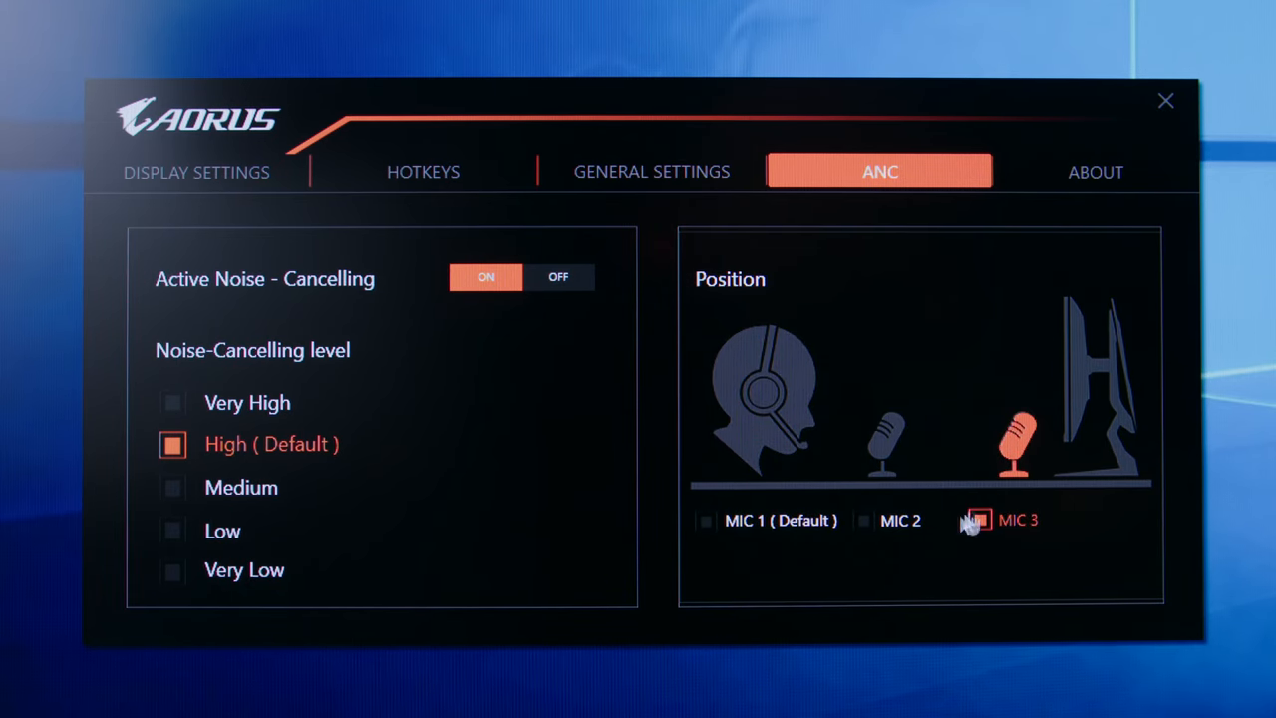
left_click(706, 519)
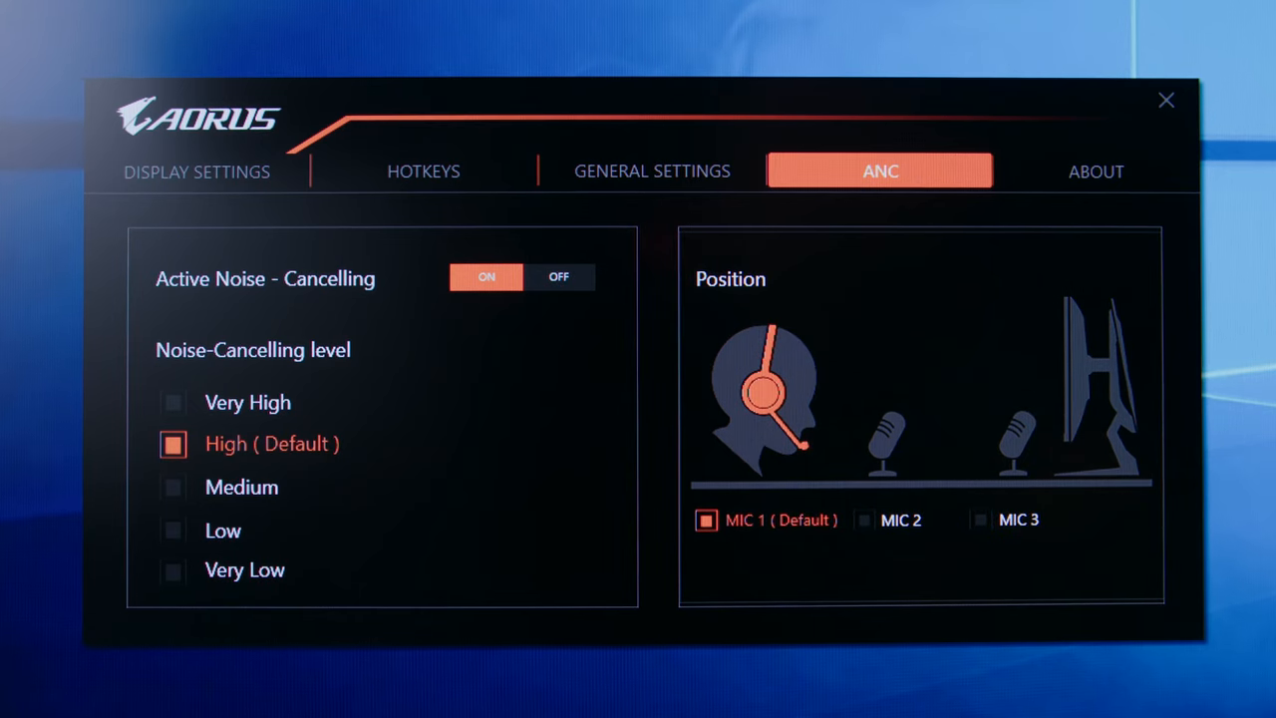